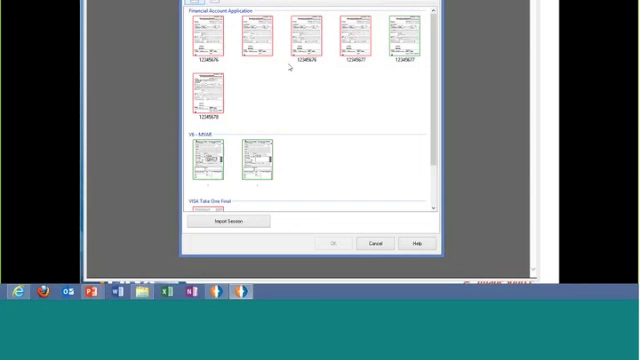
mouse_move(318, 104)
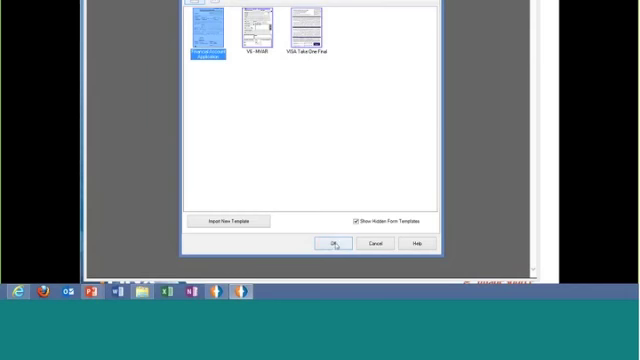
Open the form preview and tick the Individual checkbox under Account Classification
left_click(332, 244)
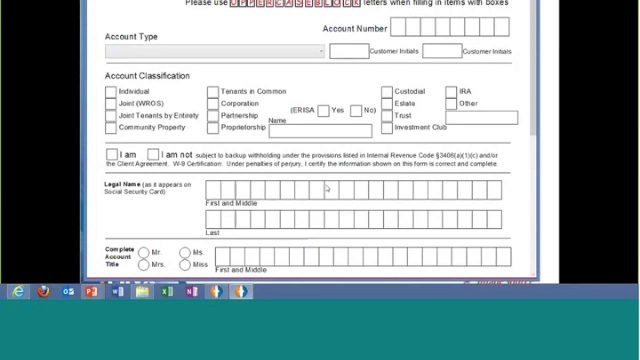
mouse_move(332, 186)
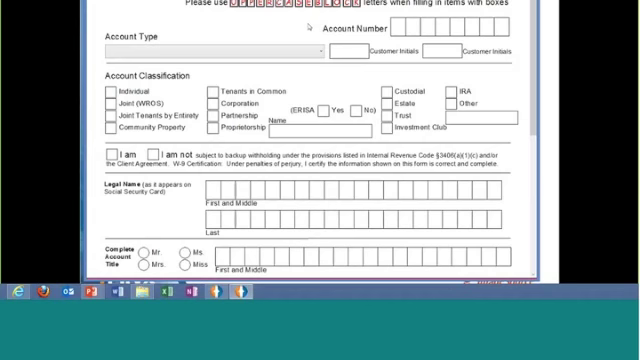
mouse_move(306, 20)
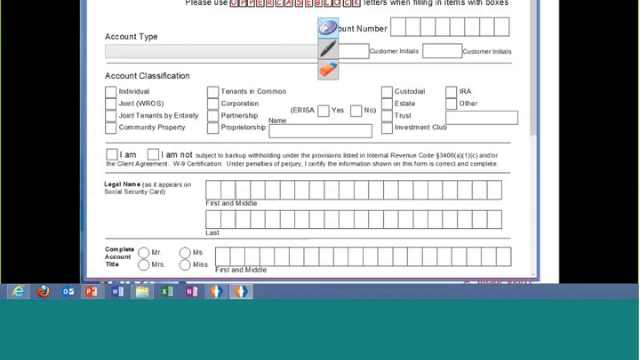
left_click(328, 36)
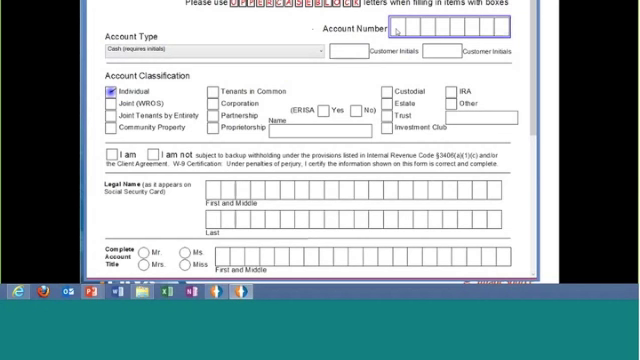
Enter account number 12345 and legal name 'Randy S', then continue down to the SSN and birthdate fields
type("12345678")
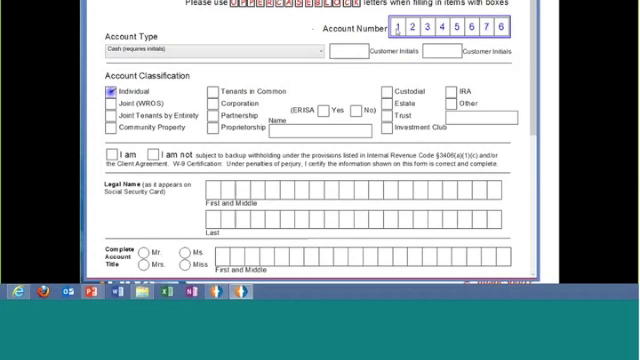
type("Randy S")
type("Weakly")
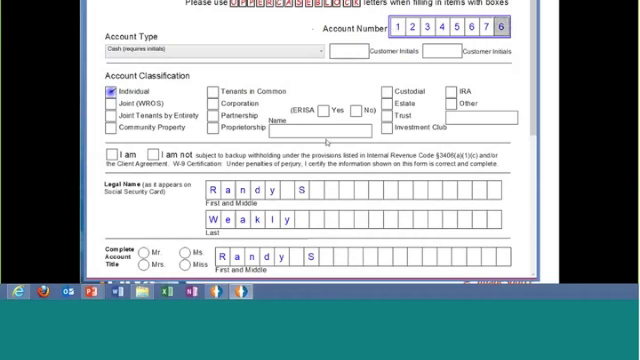
scroll("down", 3)
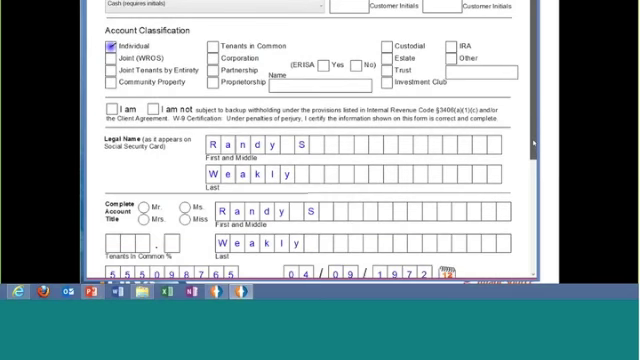
scroll("down", 3)
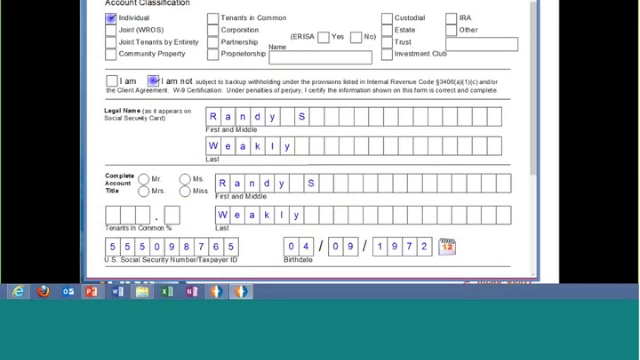
Fill the Complete Account Title boxes with the surname letters after Randy using the on-screen keyboard
left_click(144, 180)
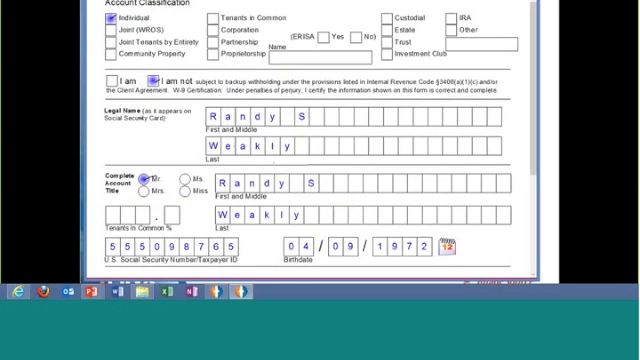
type("Z")
type("1966")
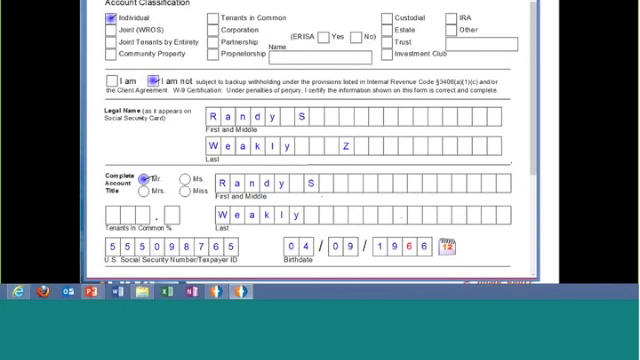
type("C")
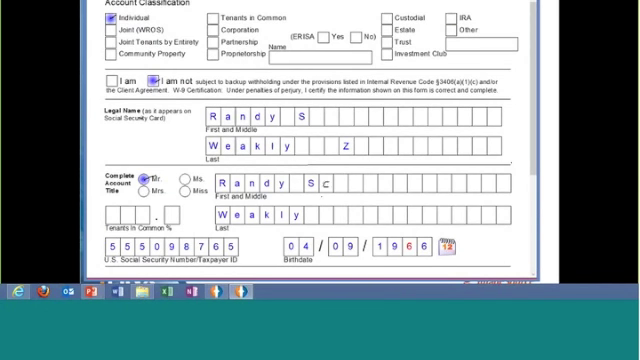
type("OI")
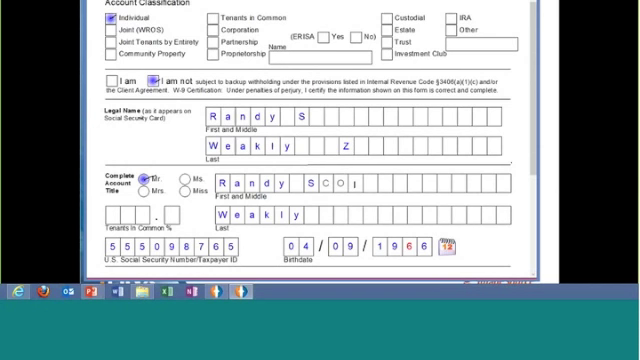
type("T")
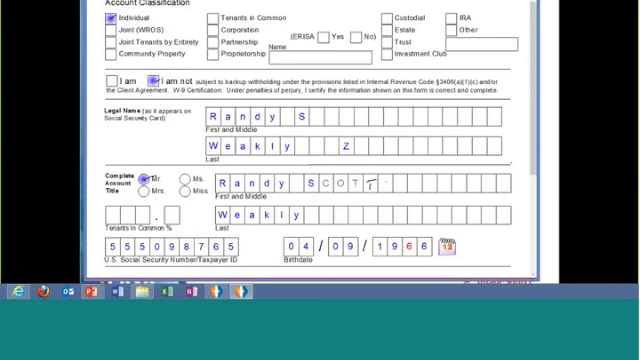
type("TT")
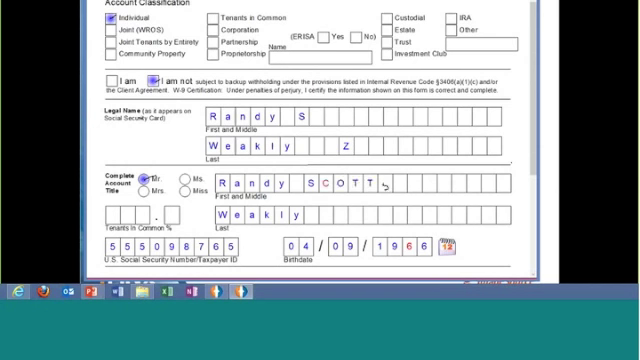
type("SP")
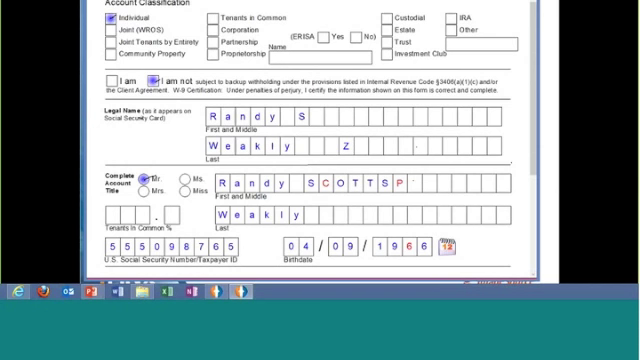
type("r")
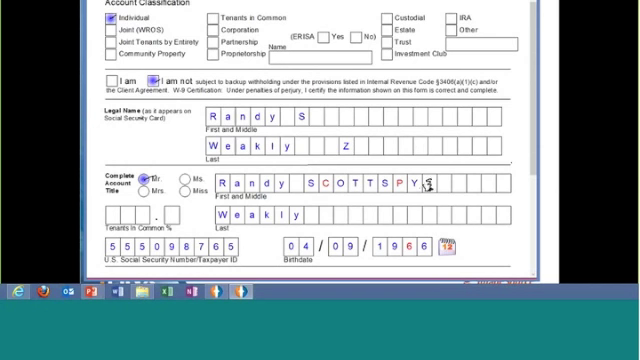
type("YS")
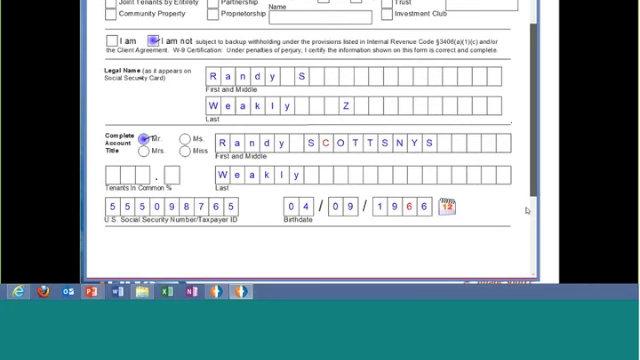
Attach the applicant's portrait picture to the Applicant Photo area from the image folder
scroll("down", 3)
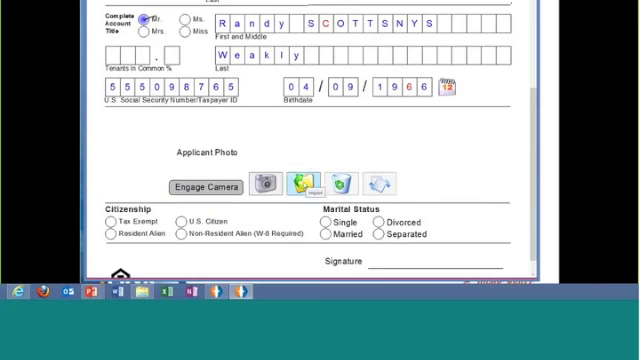
left_click(304, 178)
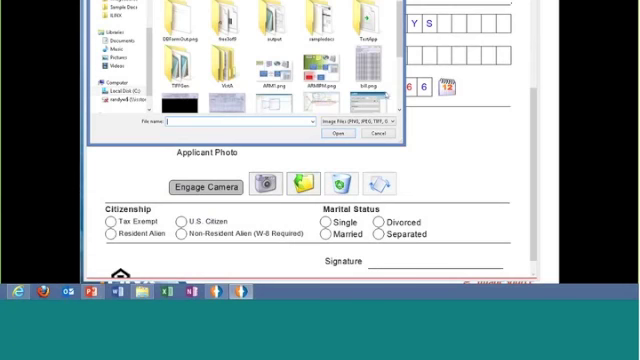
left_click(224, 62)
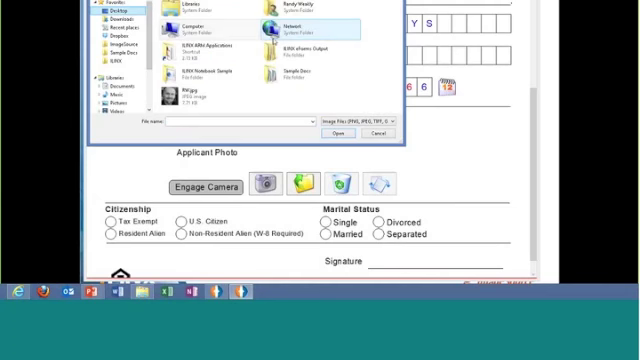
left_click(340, 132)
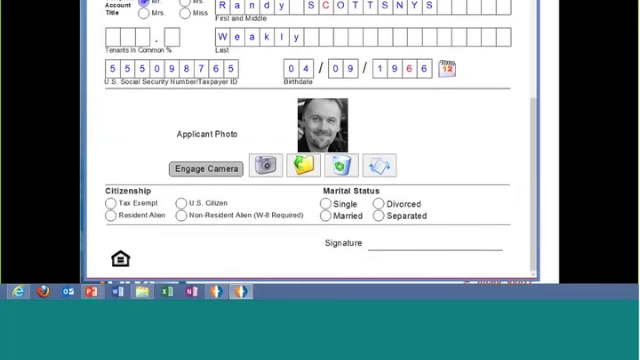
Set the marital status to Married
left_click(326, 218)
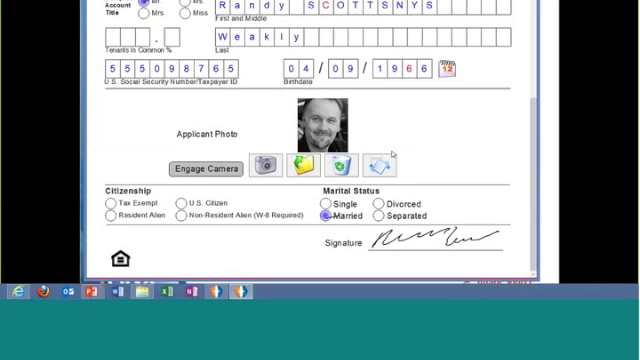
mouse_move(390, 152)
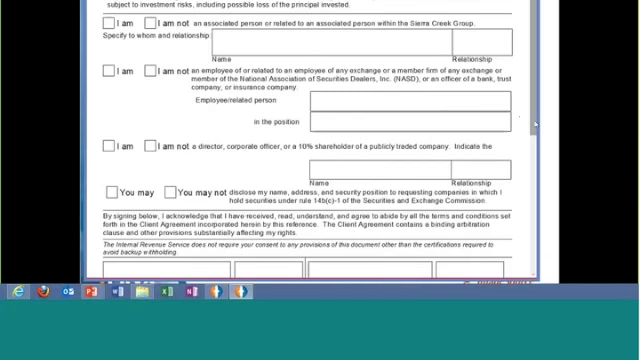
Scroll to the Client Signature box at the bottom of the agreement
scroll("down", 3)
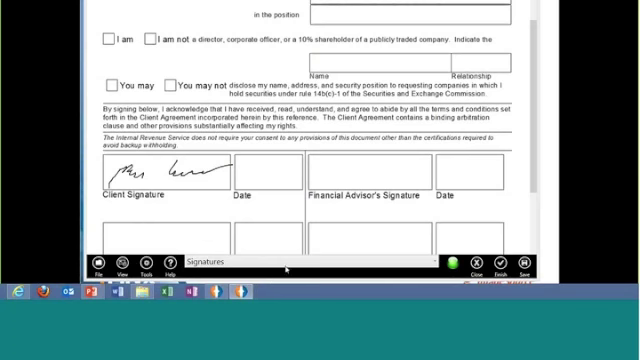
scroll("down", 3)
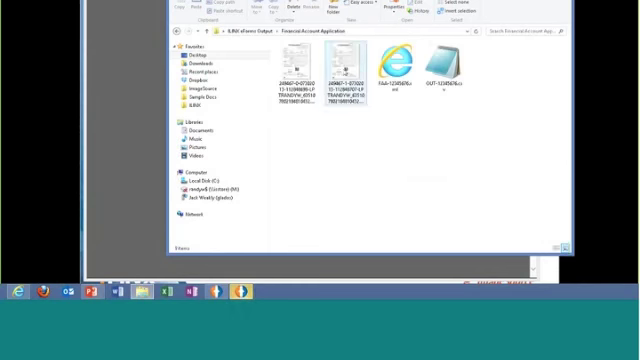
Open the generated image of the completed Financial Account Application from the output folder
left_click(340, 60)
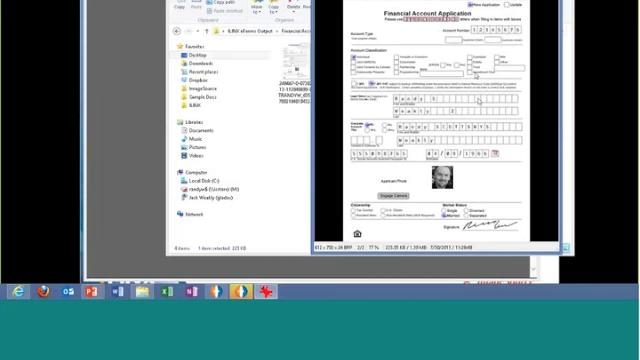
mouse_move(476, 76)
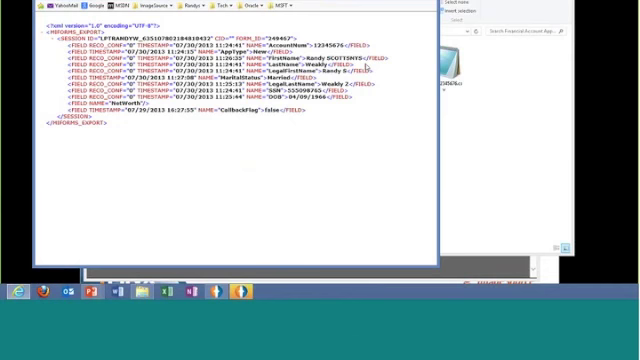
mouse_move(368, 62)
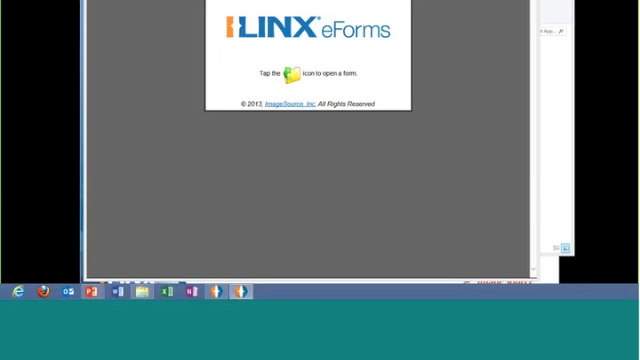
Start opening a form from the ILINX eForms start screen
left_click(300, 72)
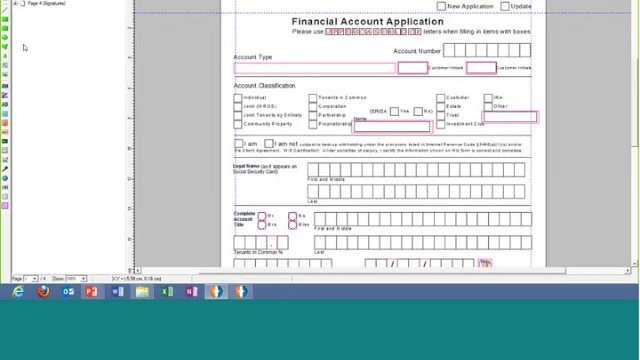
mouse_move(30, 48)
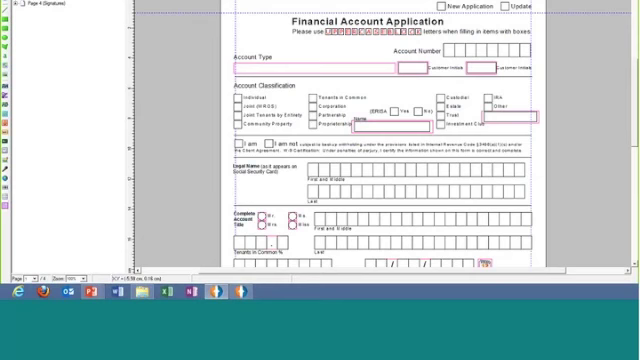
scroll("down", 3)
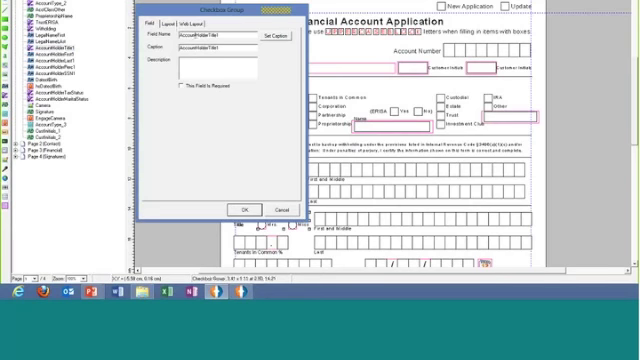
left_click(196, 72)
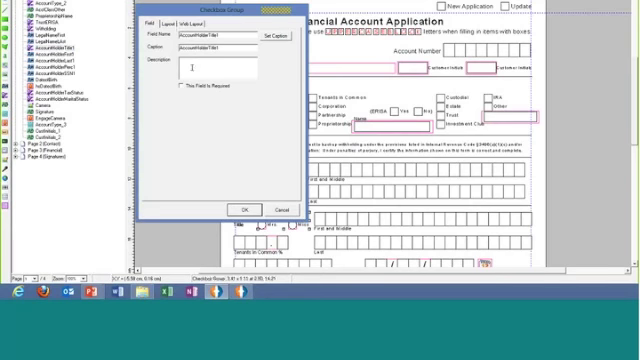
left_click(240, 210)
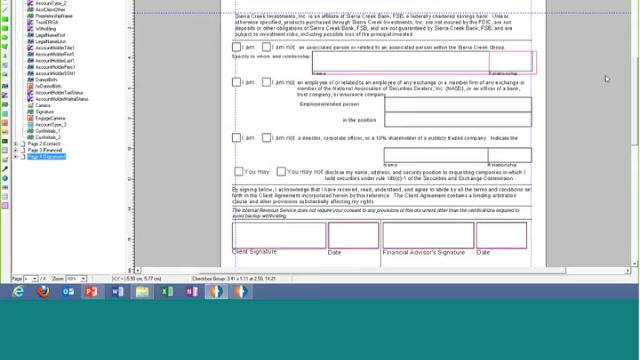
Scroll down to the area below the signature and date boxes for the new text field
scroll("down", 3)
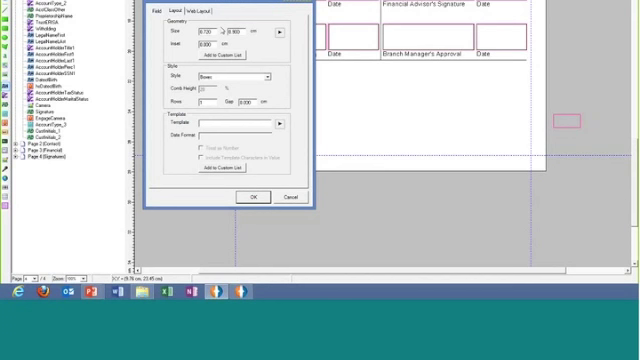
mouse_move(274, 128)
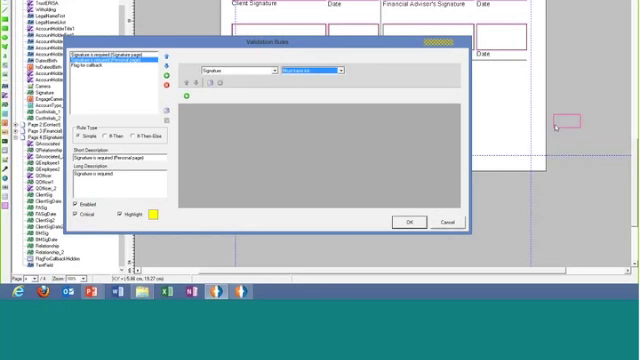
mouse_move(556, 126)
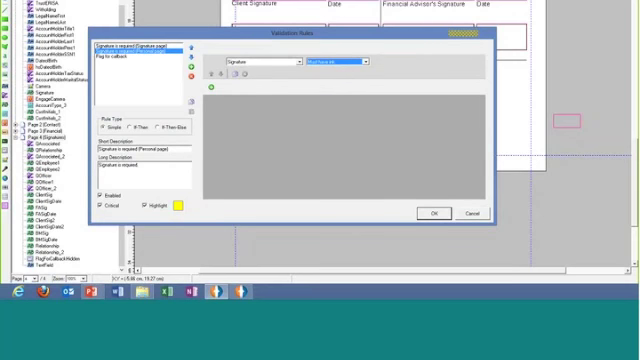
Add a condition row to the second validation rule checking a form field against the value 25
left_click(130, 52)
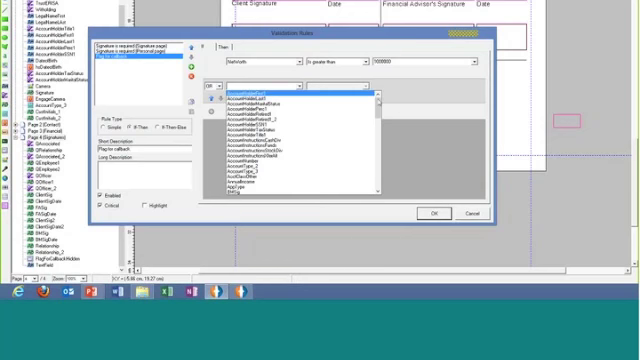
scroll("down", 3)
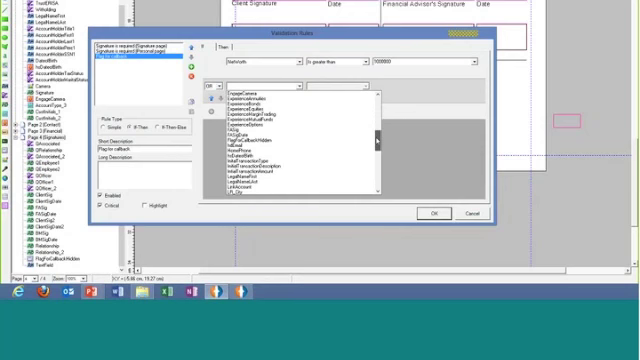
scroll("down", 3)
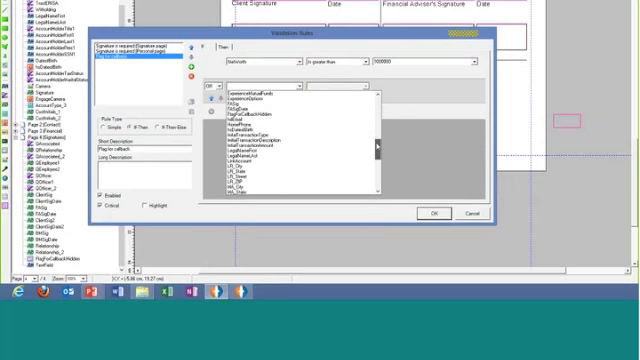
scroll("down", 3)
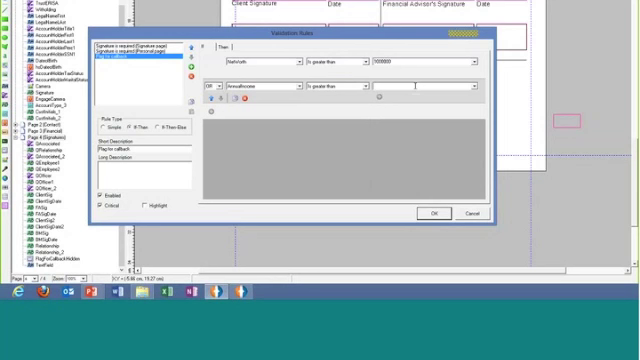
type("25")
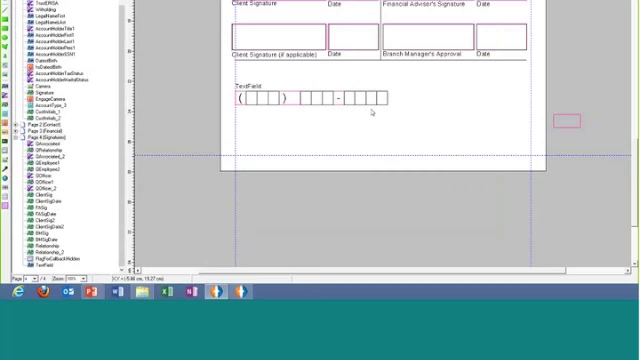
mouse_move(380, 108)
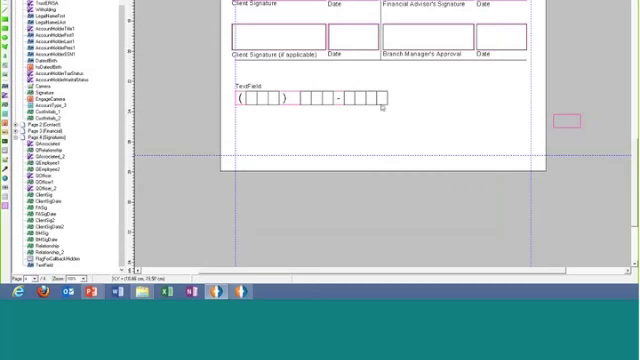